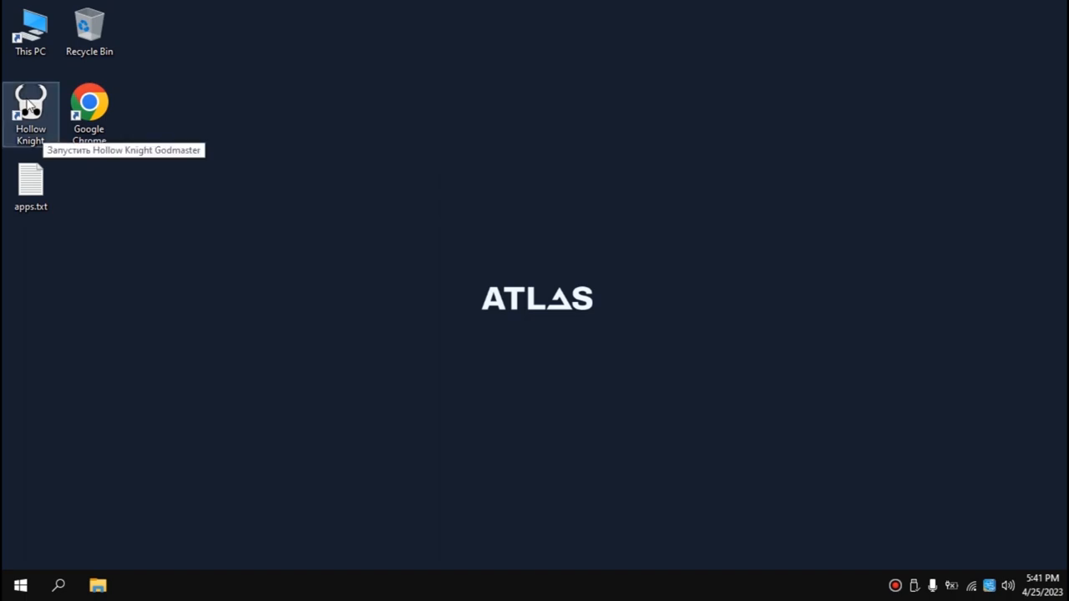
{"action": "mouse_move", "coordinate": [175, 129]}
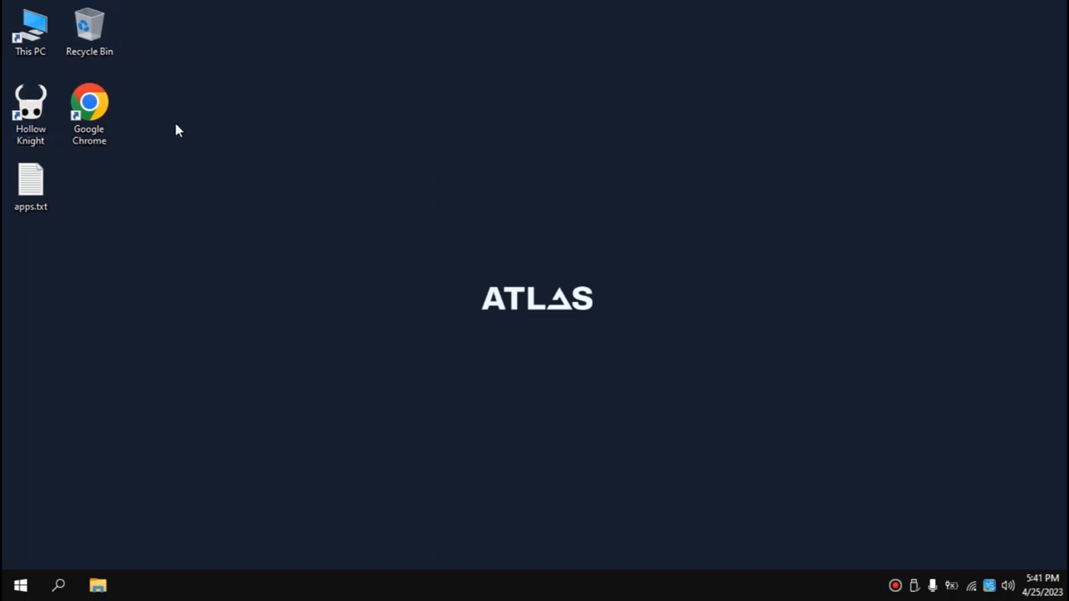
Check This PC's drive overview, then launch Hollow Knight from its desktop shortcut
{"action": "left_click", "coordinate": [31, 113]}
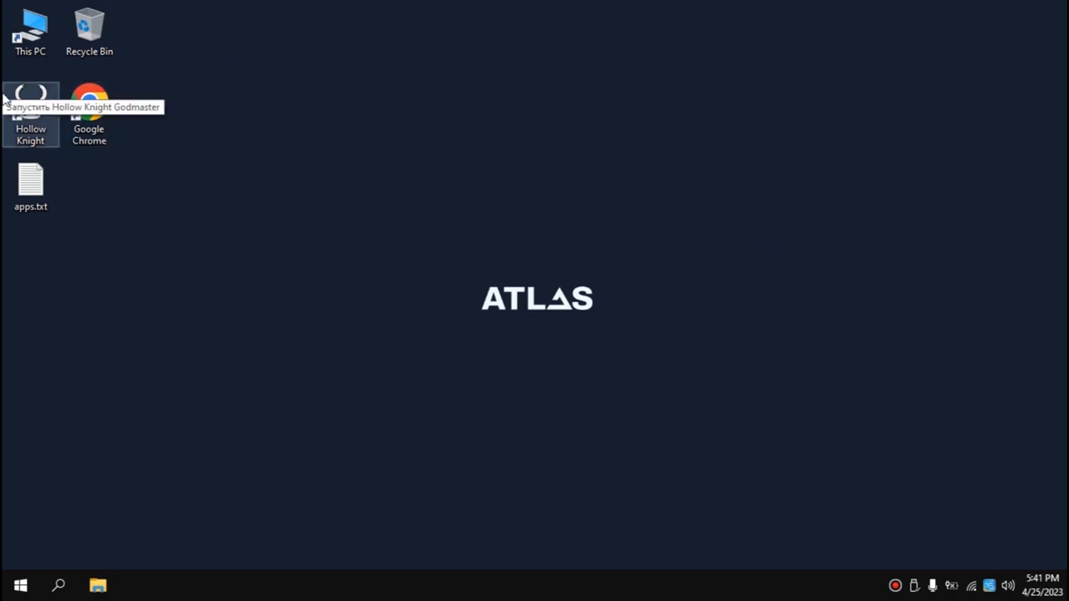
{"action": "mouse_move", "coordinate": [119, 186]}
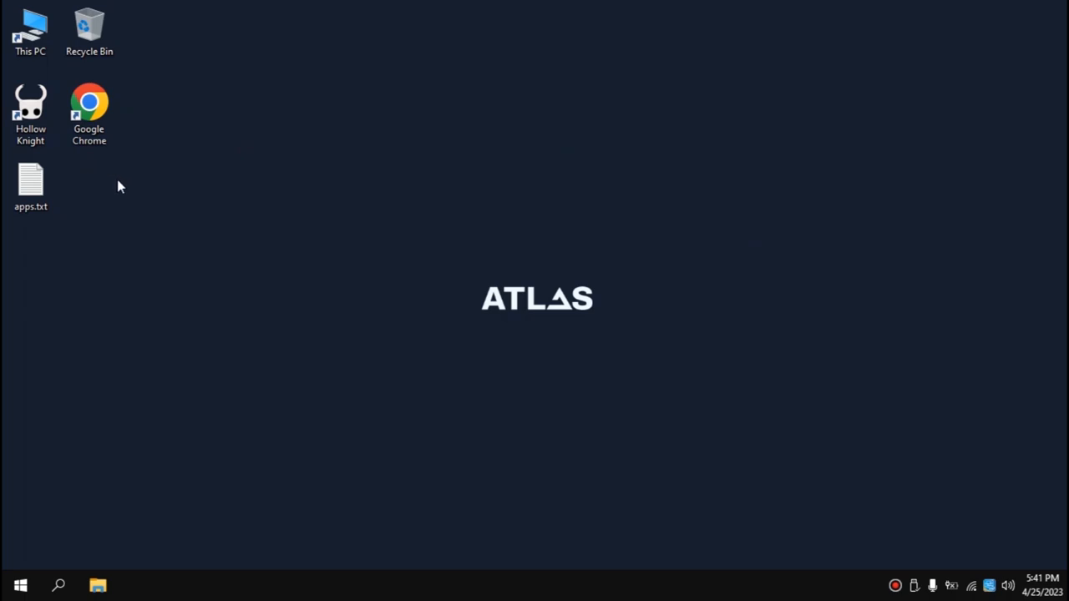
{"action": "mouse_move", "coordinate": [363, 216]}
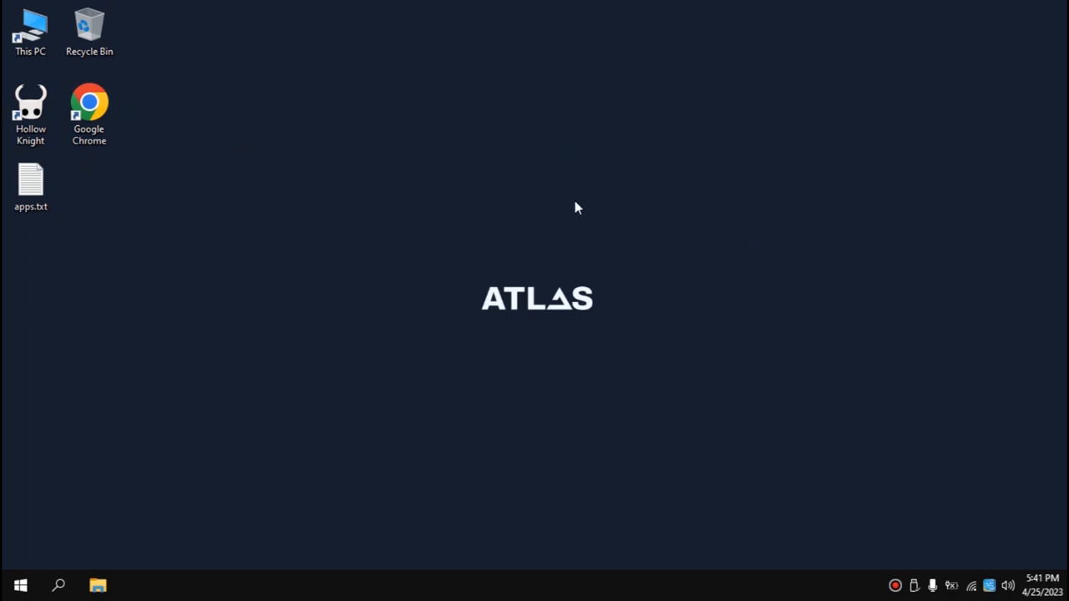
{"action": "mouse_move", "coordinate": [386, 298]}
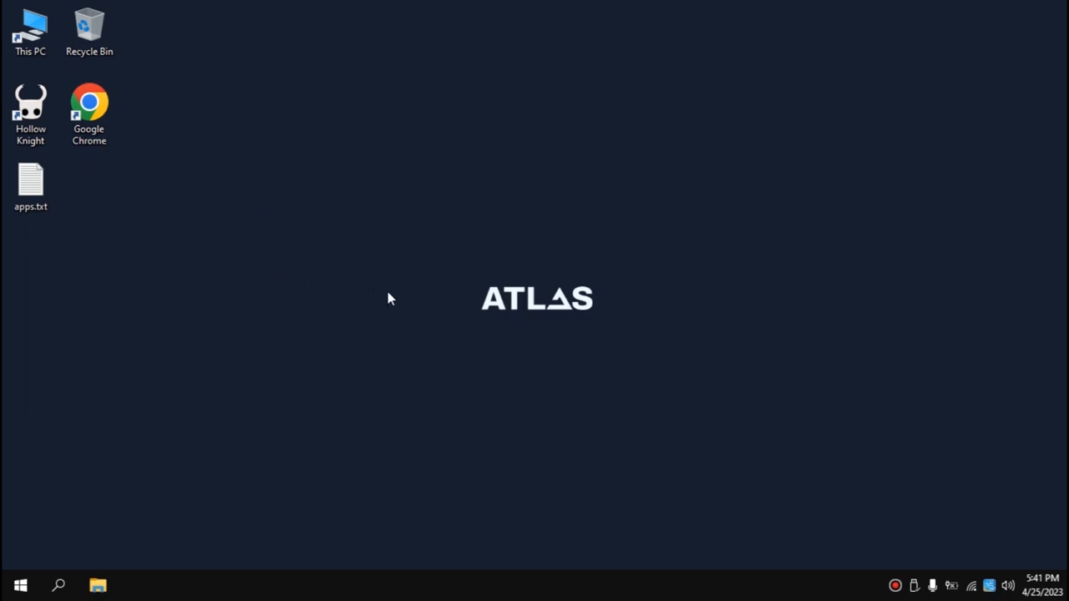
{"action": "left_click", "coordinate": [31, 29]}
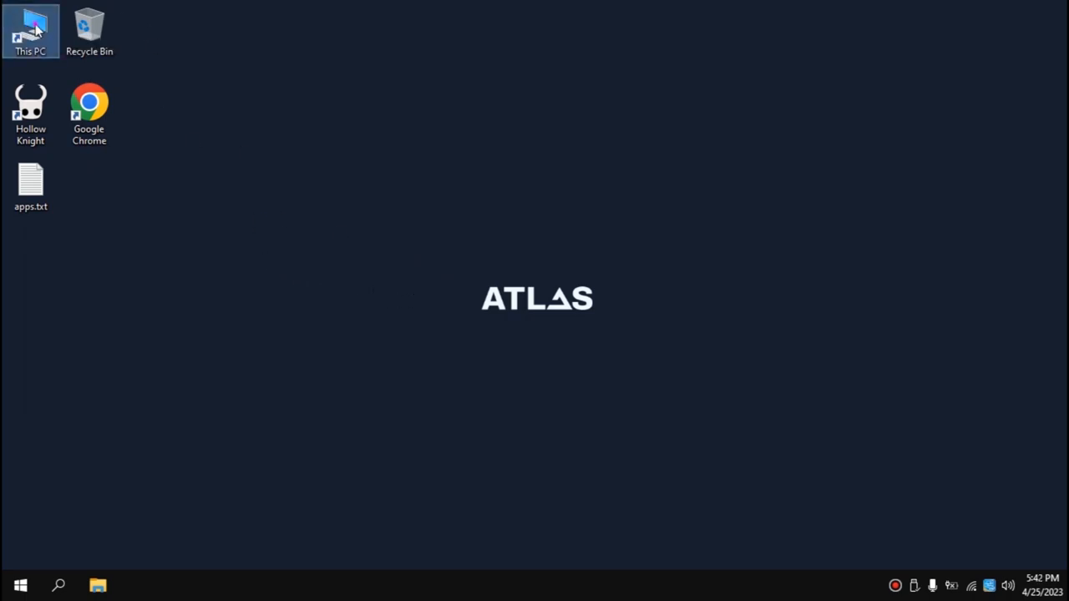
{"action": "double_click", "coordinate": [31, 29]}
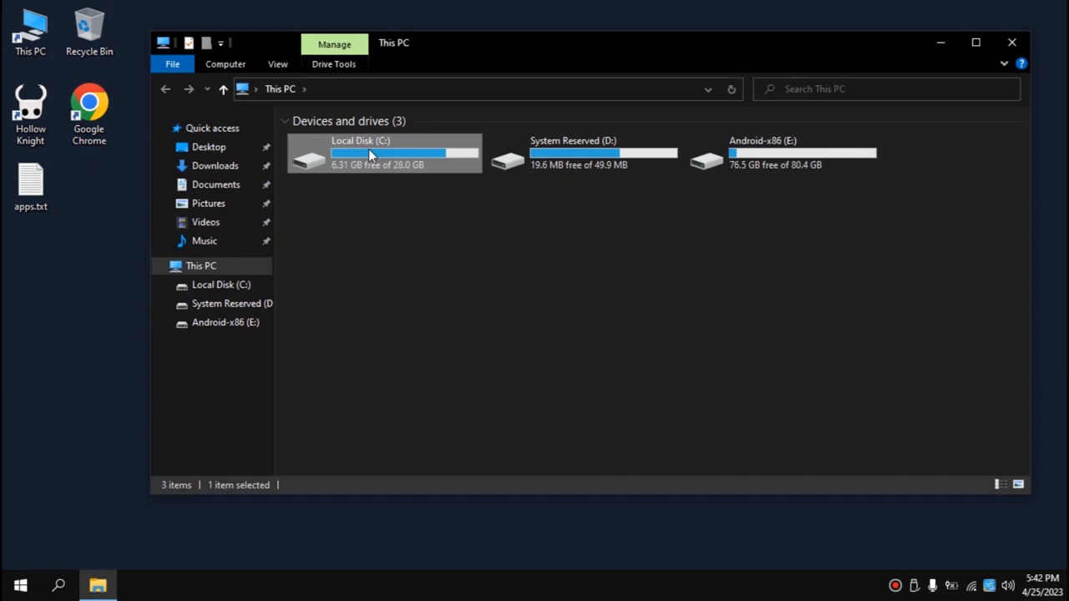
{"action": "mouse_move", "coordinate": [981, 223]}
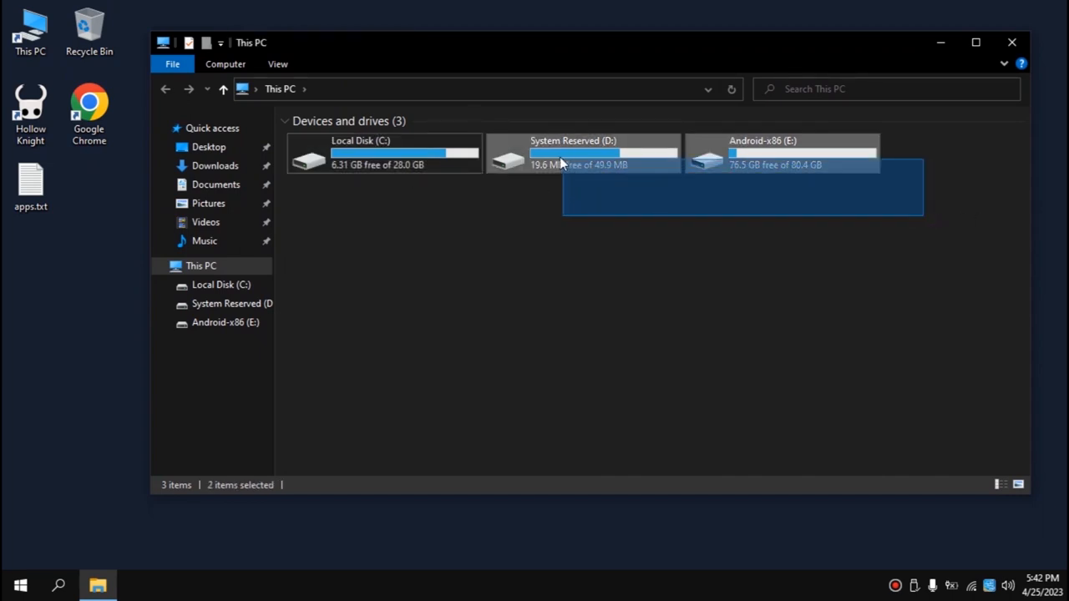
{"action": "left_click", "coordinate": [814, 184]}
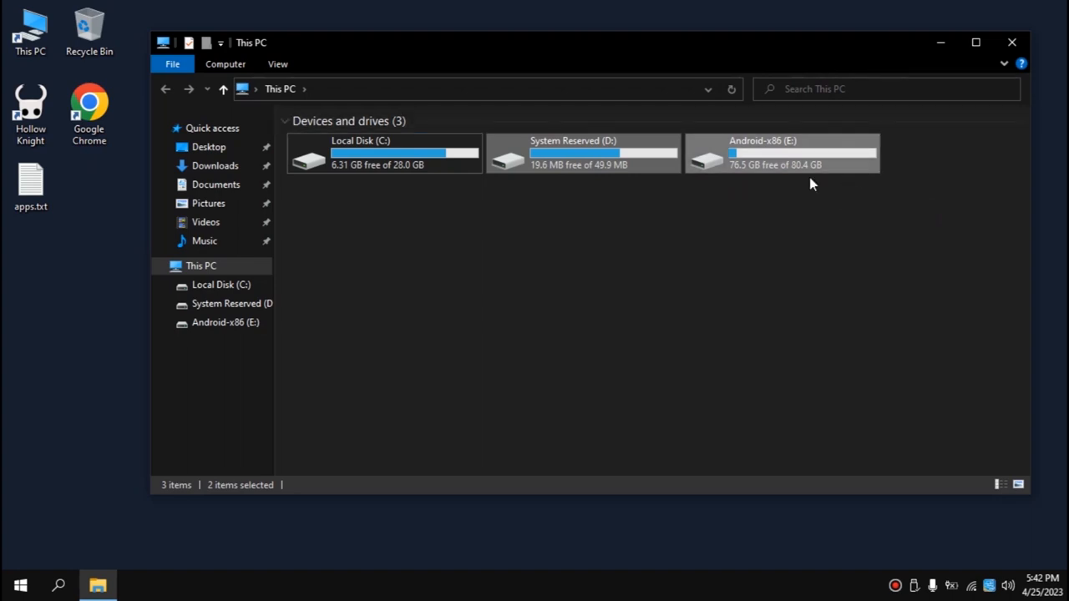
{"action": "left_click", "coordinate": [1012, 42]}
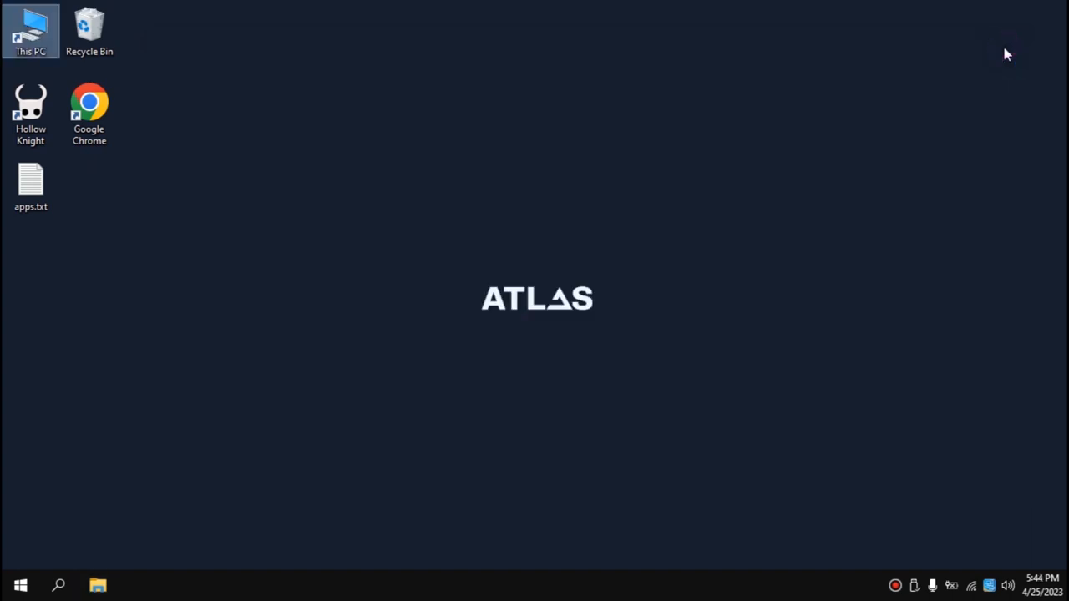
{"action": "left_click", "coordinate": [31, 109]}
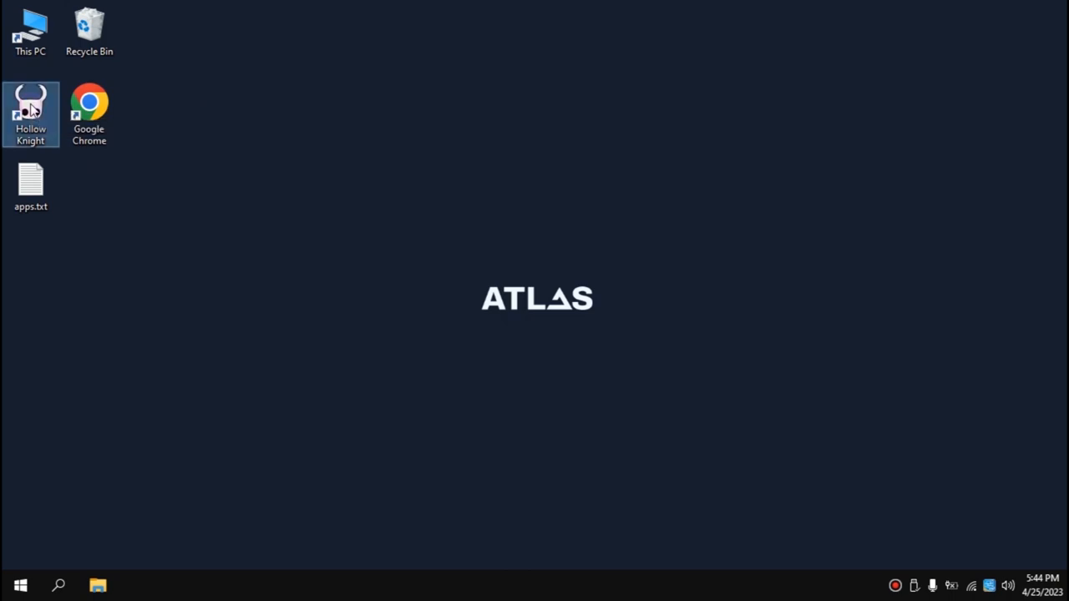
{"action": "double_click", "coordinate": [30, 109]}
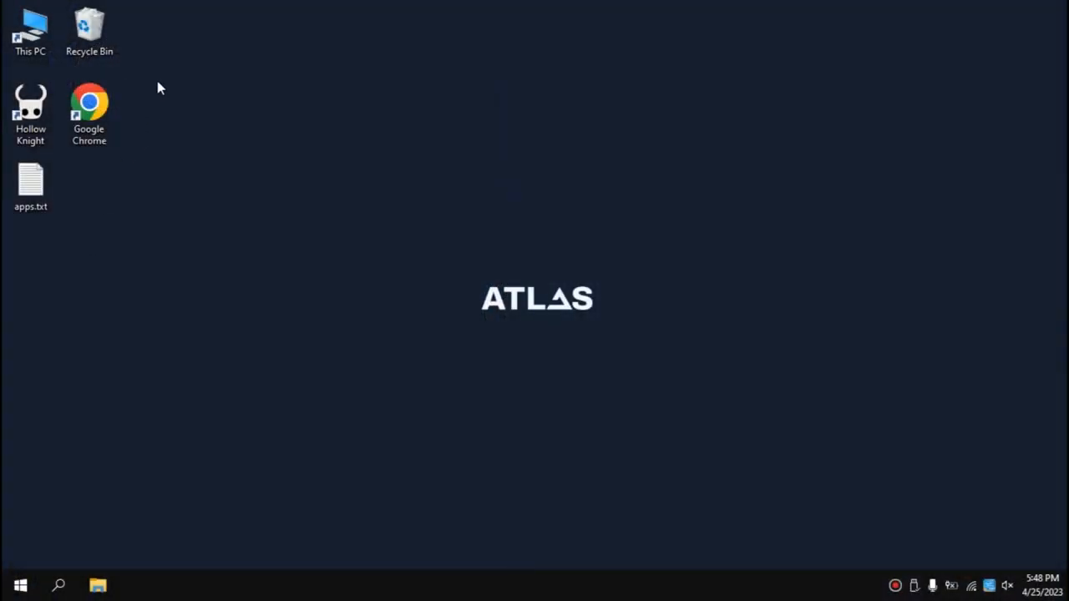
Launch Google Chrome, search 'aida64', and scroll to the aida64.com downloads page
{"action": "left_click", "coordinate": [88, 109]}
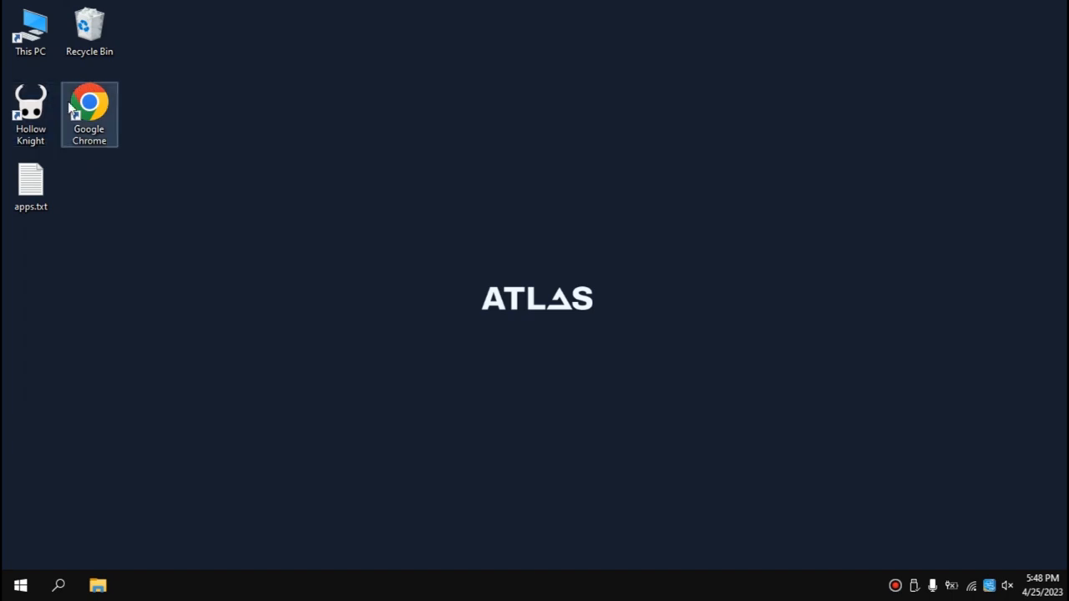
{"action": "mouse_move", "coordinate": [89, 109]}
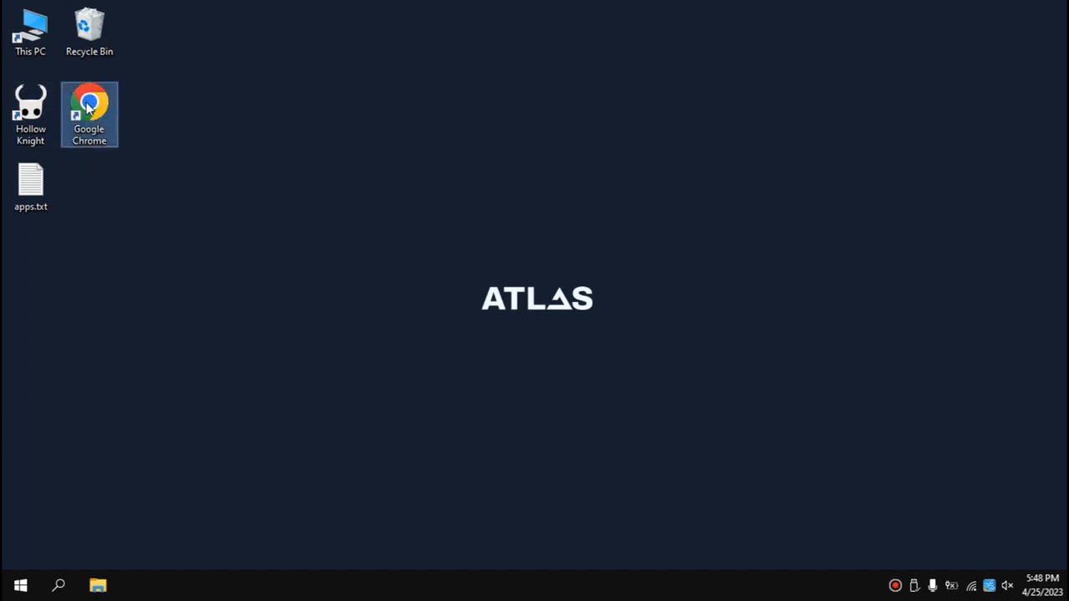
{"action": "double_click", "coordinate": [90, 115]}
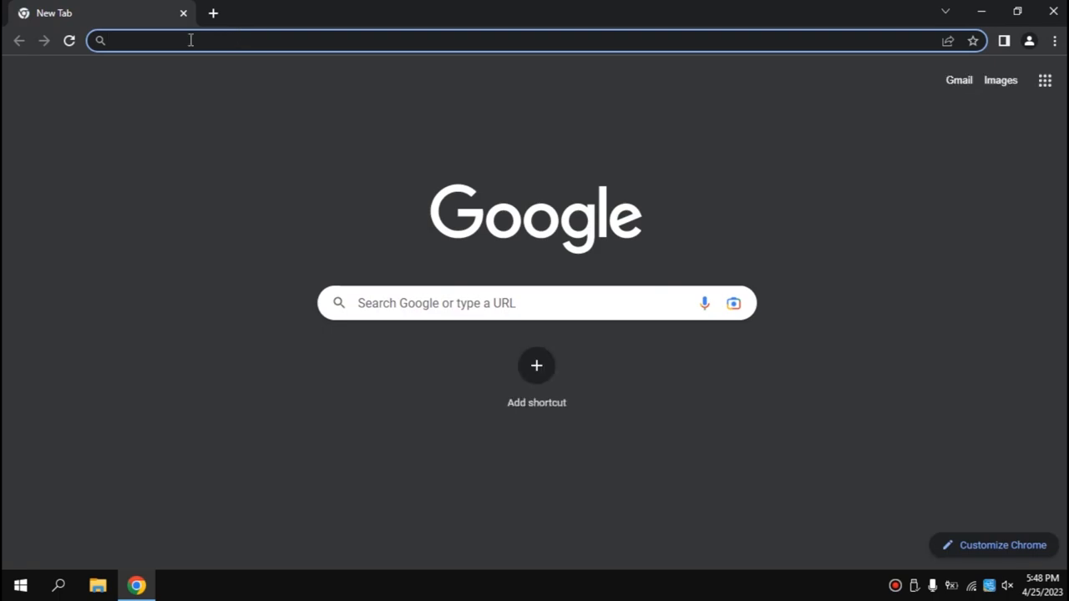
{"action": "type", "text": "aida64.com/downloads"}
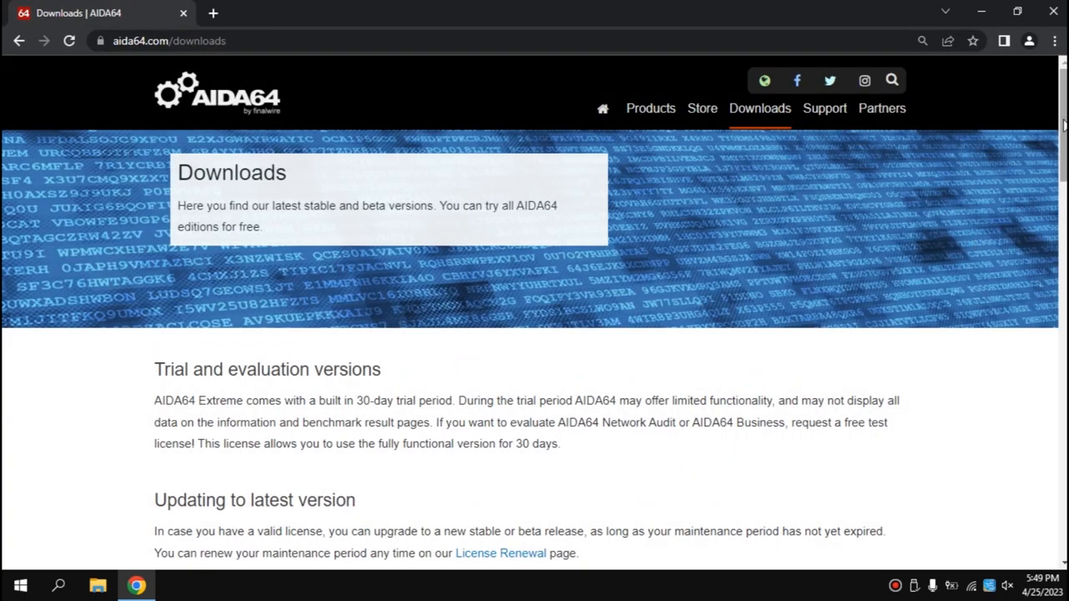
{"action": "scroll", "scroll_direction": "down", "scroll_amount": 3}
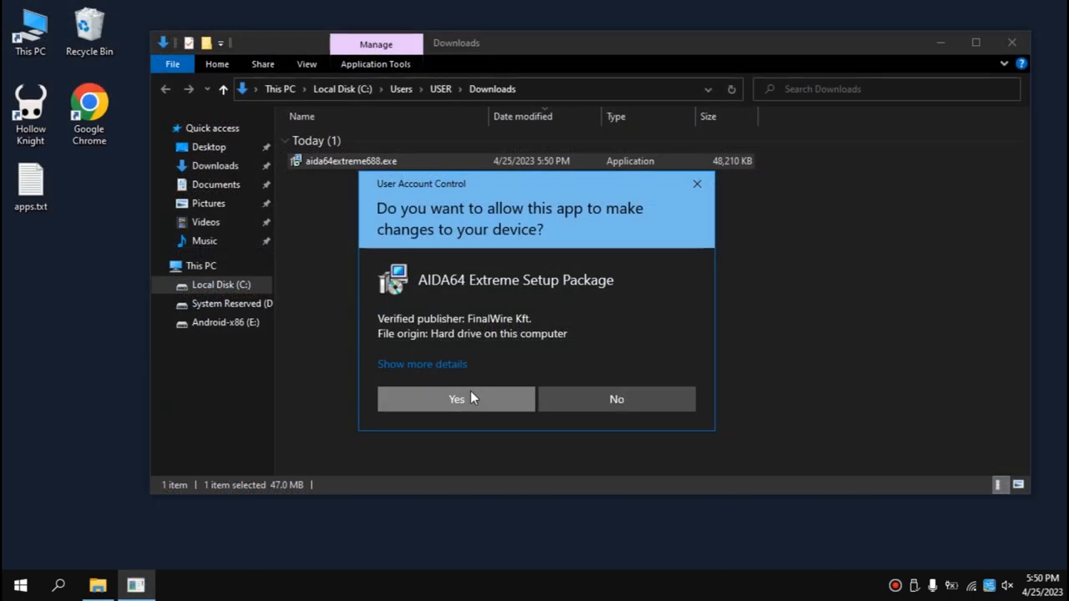
Allow AIDA64 setup, then accept the license and the default Start Menu folder
{"action": "left_click", "coordinate": [456, 398]}
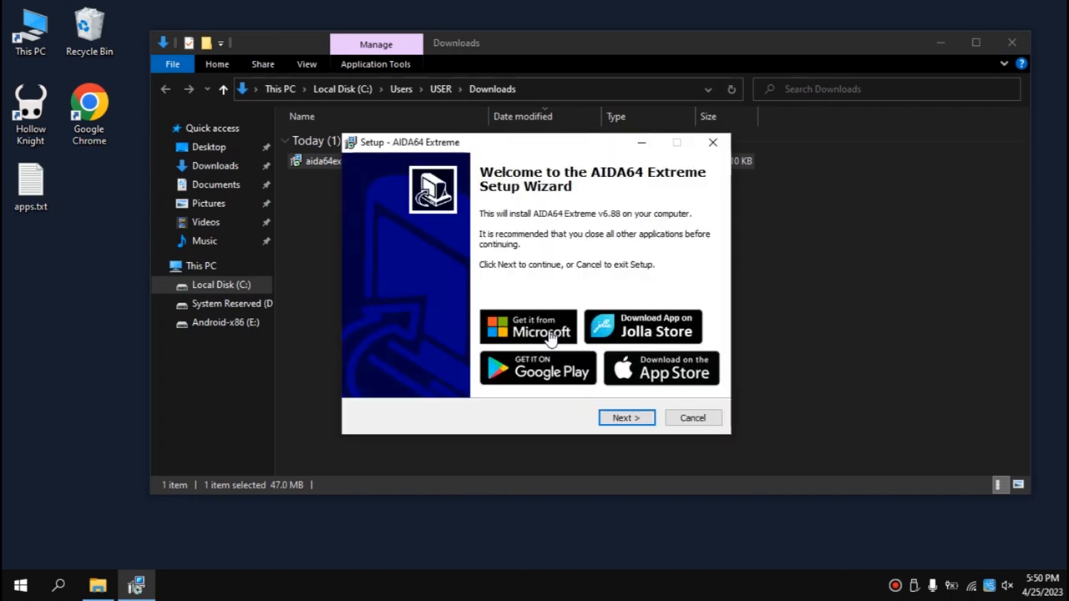
{"action": "left_click", "coordinate": [627, 418]}
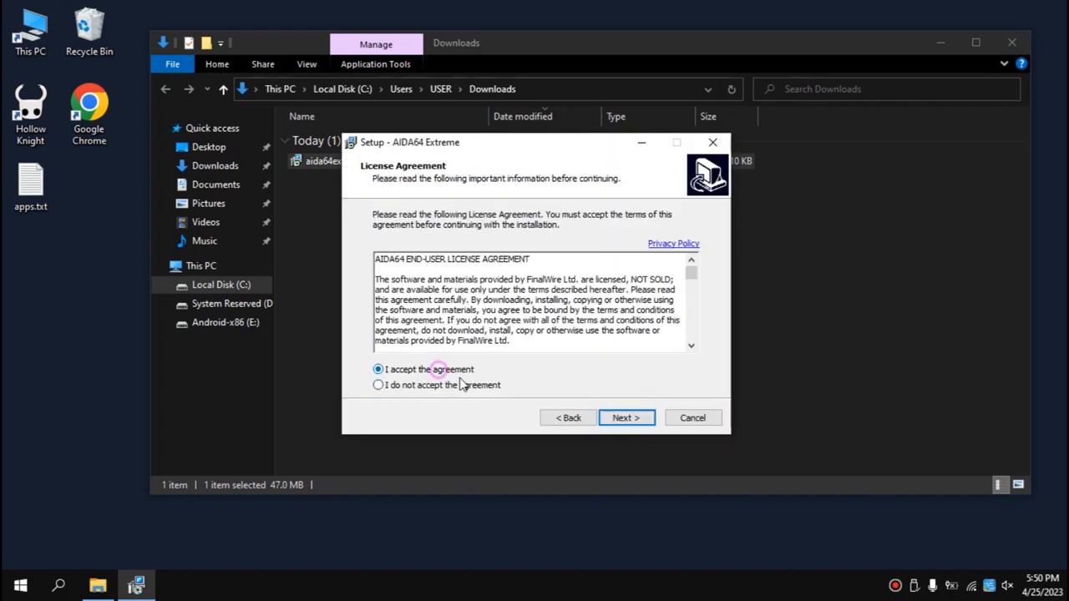
{"action": "left_click", "coordinate": [625, 418]}
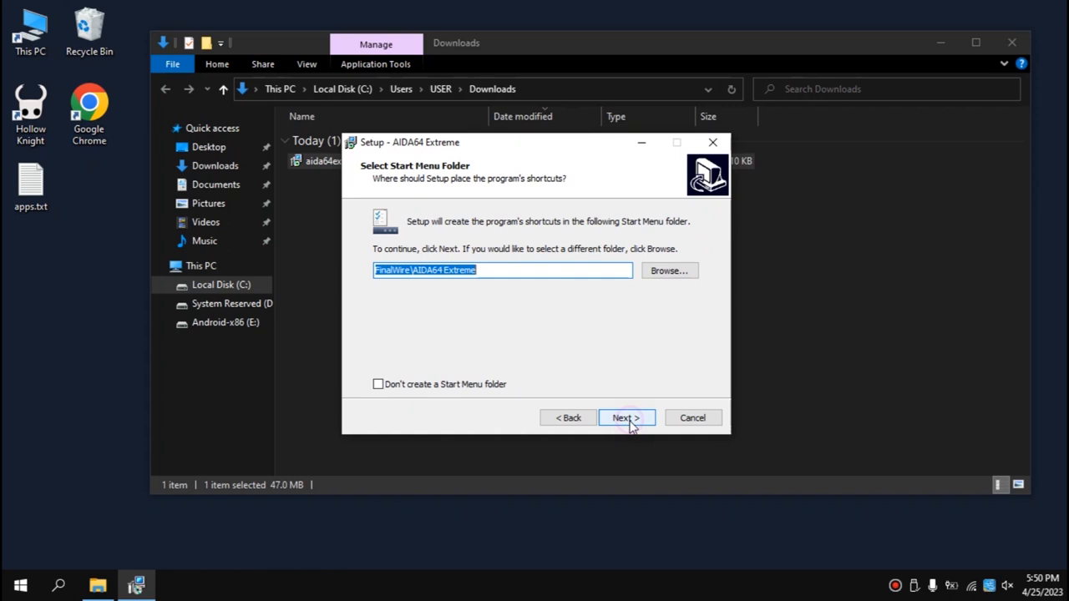
{"action": "left_click", "coordinate": [621, 417]}
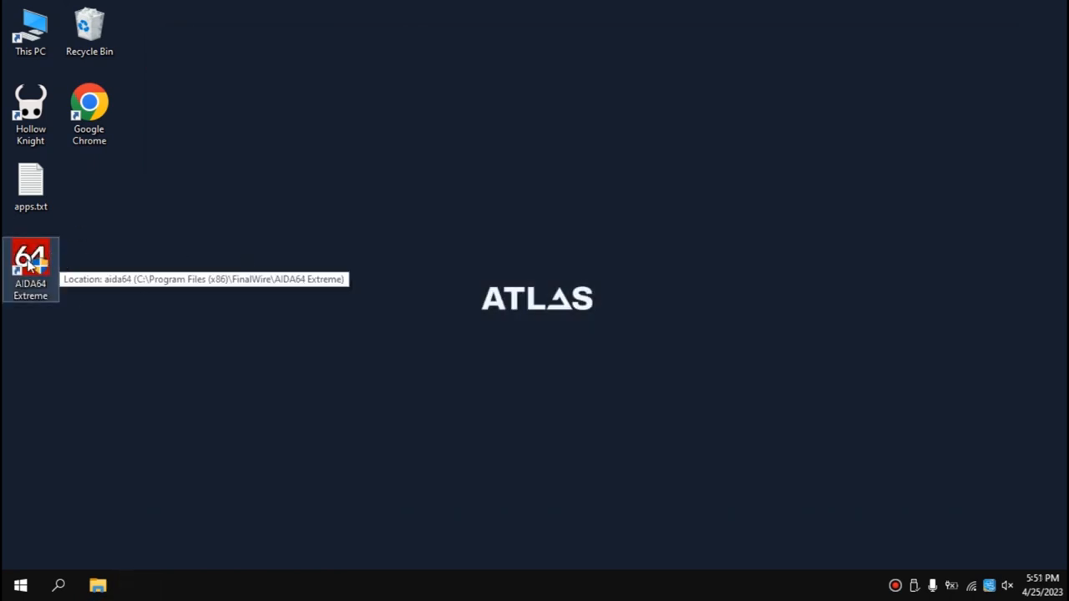
{"action": "mouse_move", "coordinate": [93, 280]}
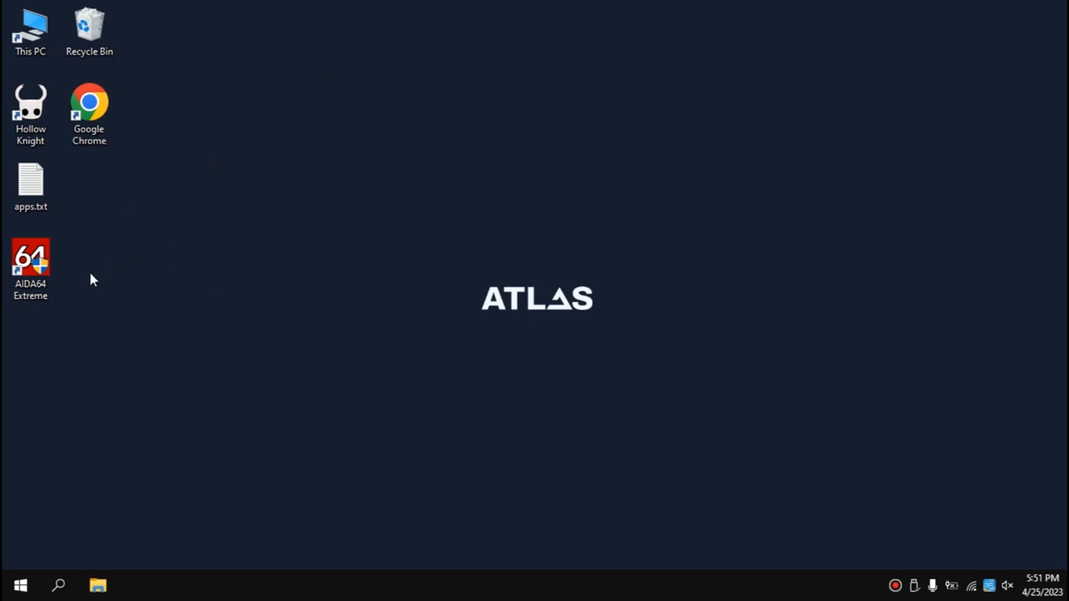
{"action": "mouse_move", "coordinate": [33, 260]}
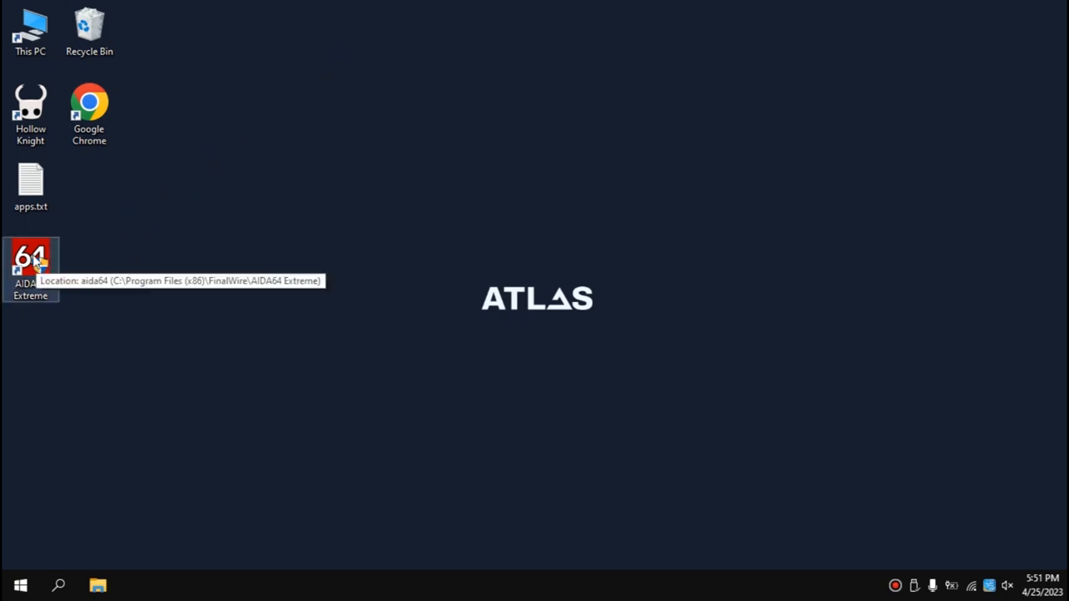
{"action": "double_click", "coordinate": [31, 259]}
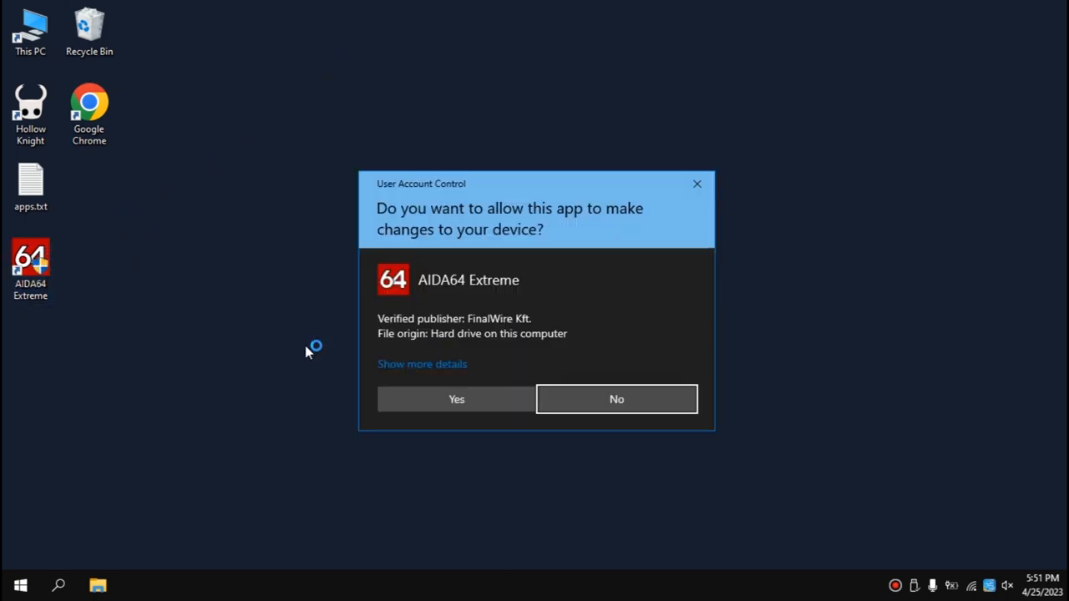
{"action": "left_click", "coordinate": [456, 399]}
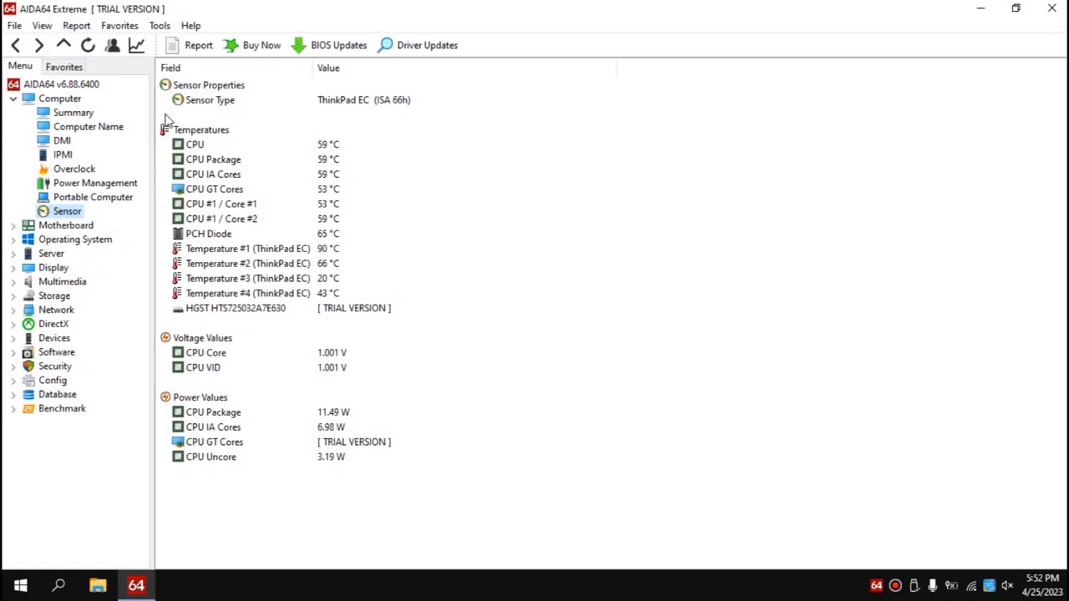
{"action": "left_click", "coordinate": [213, 174]}
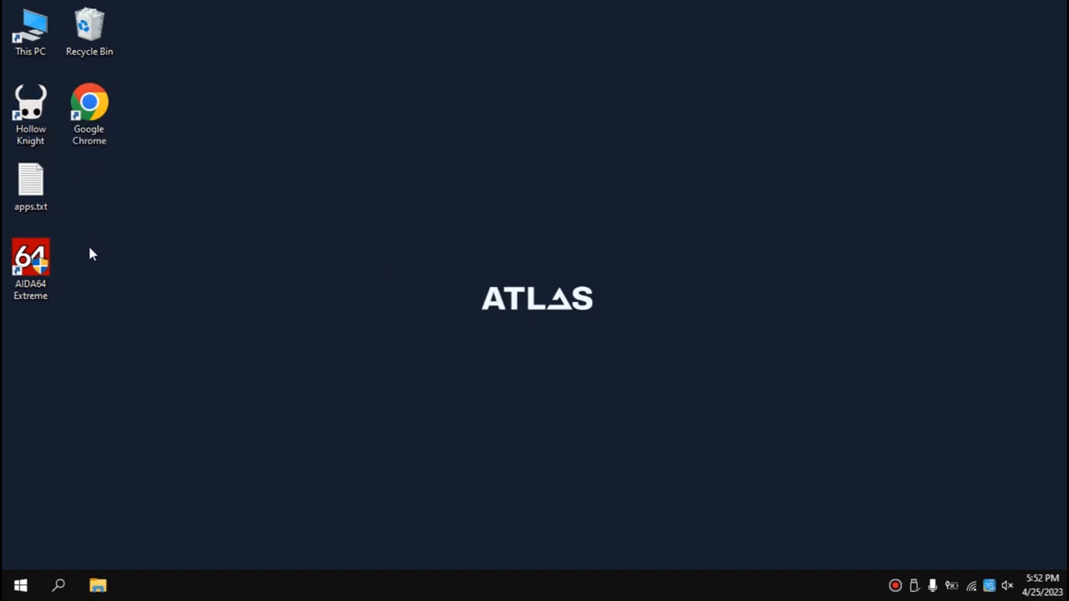
Open apps.txt in Notepad to check the remaining apps, then close it
{"action": "left_click", "coordinate": [31, 182]}
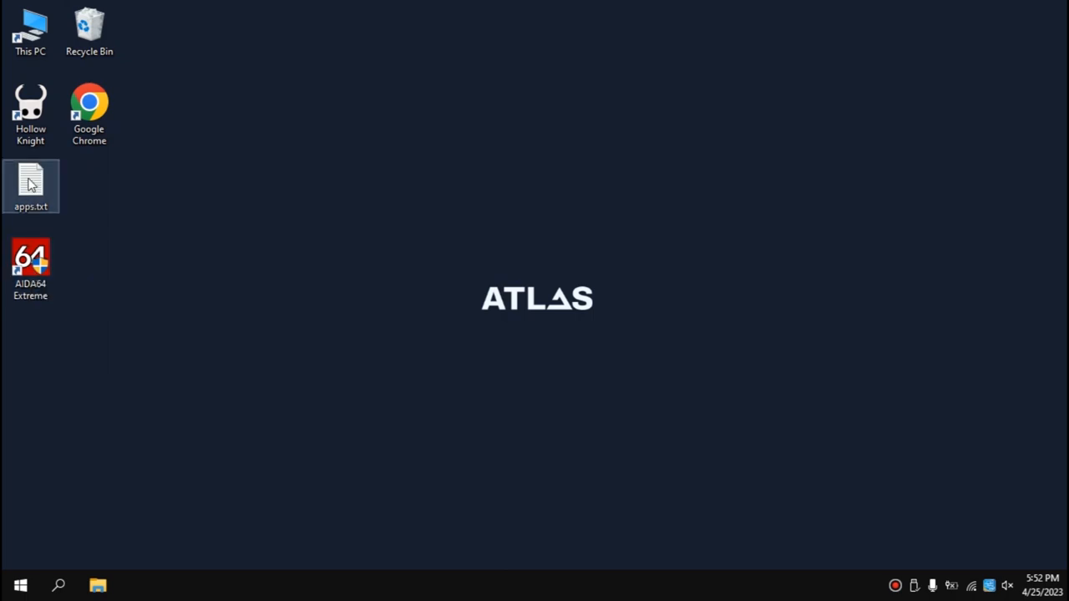
{"action": "double_click", "coordinate": [31, 185]}
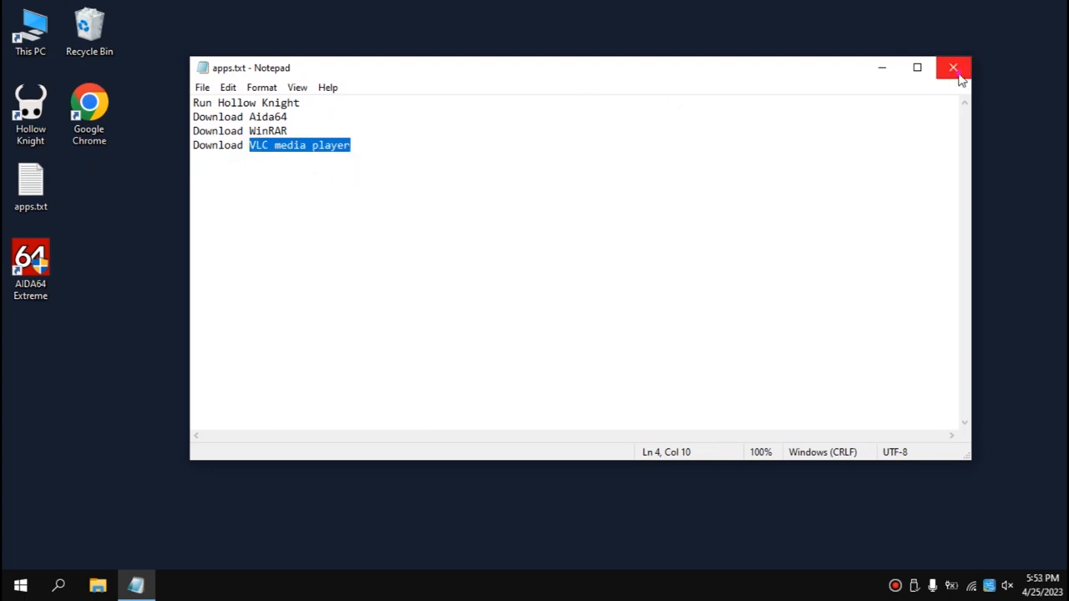
{"action": "left_click", "coordinate": [954, 67]}
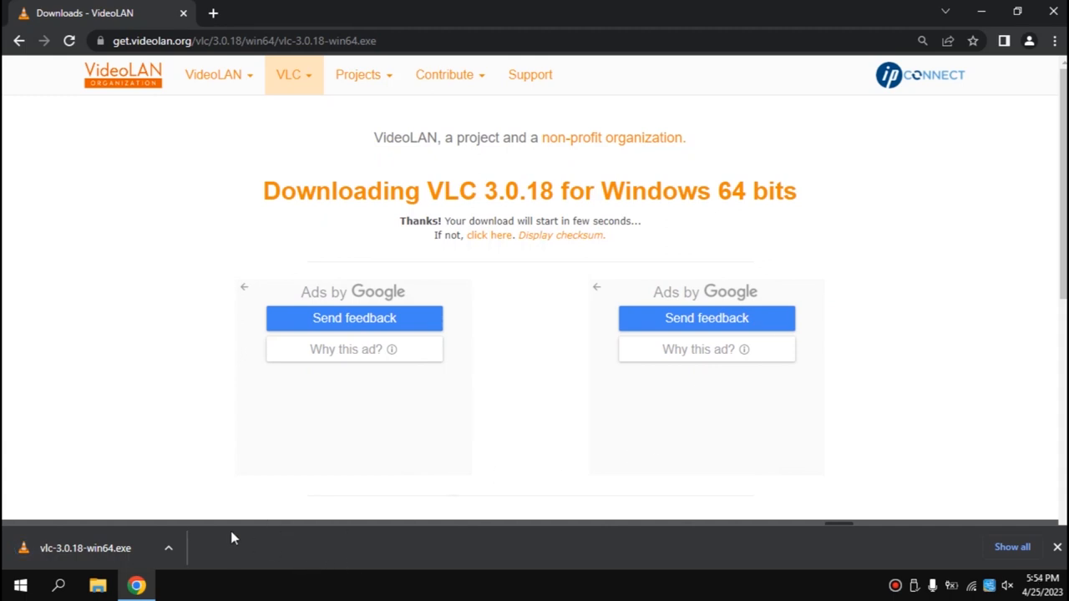
Install VLC 3.0.18 in English with default components and launch it
{"action": "left_click", "coordinate": [84, 547]}
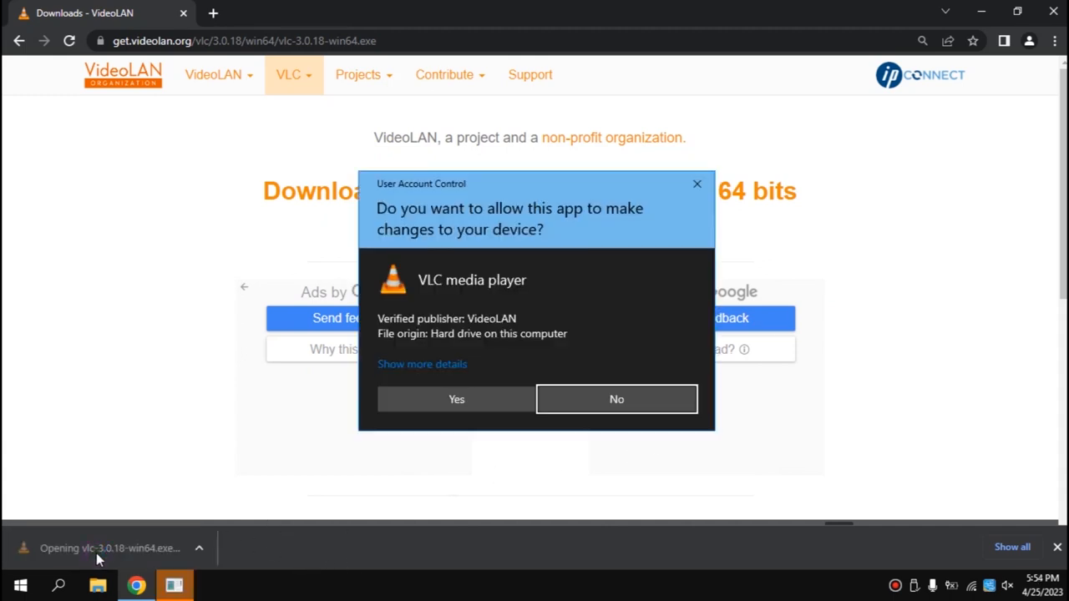
{"action": "left_click", "coordinate": [456, 399]}
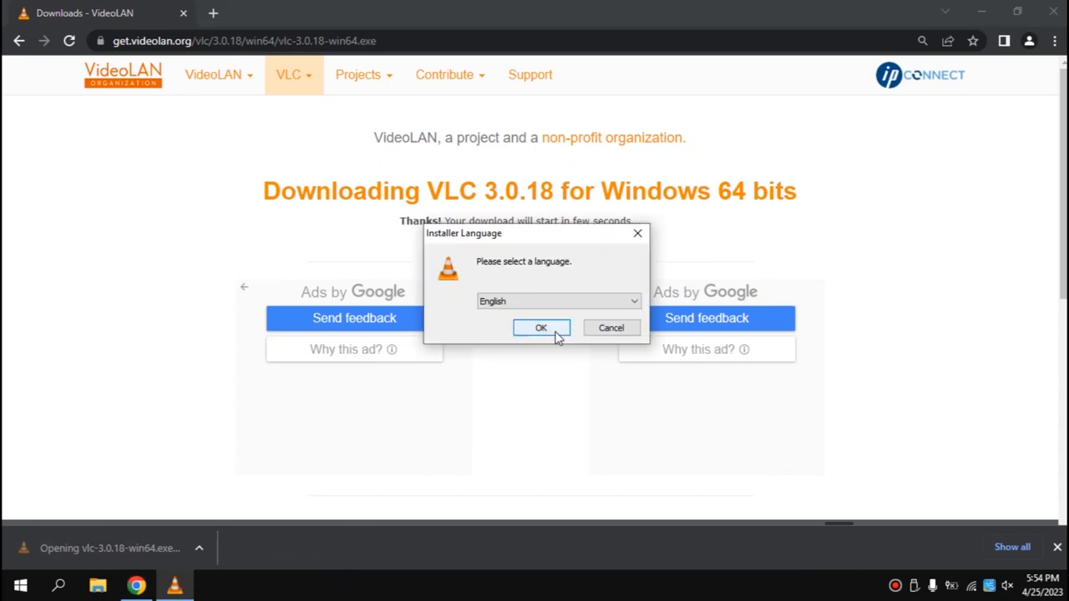
{"action": "left_click", "coordinate": [541, 327]}
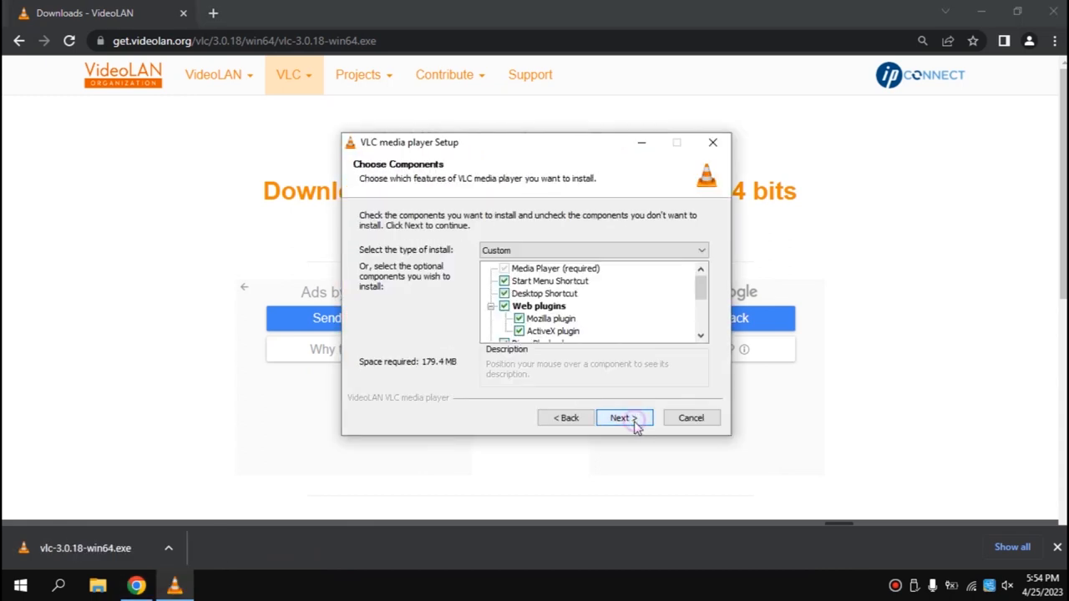
{"action": "left_click", "coordinate": [620, 418]}
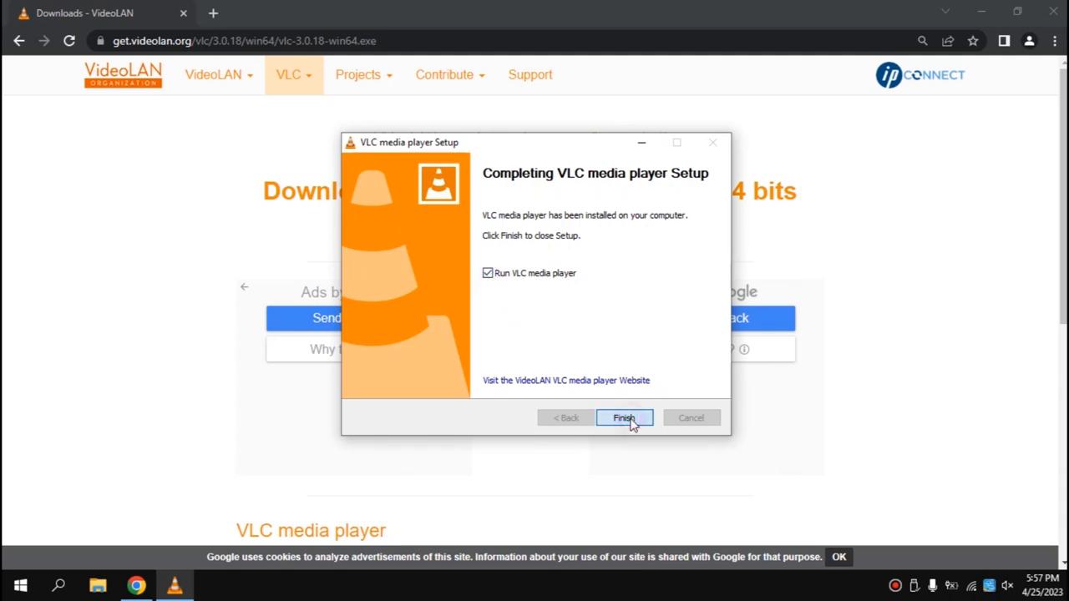
{"action": "left_click", "coordinate": [624, 417]}
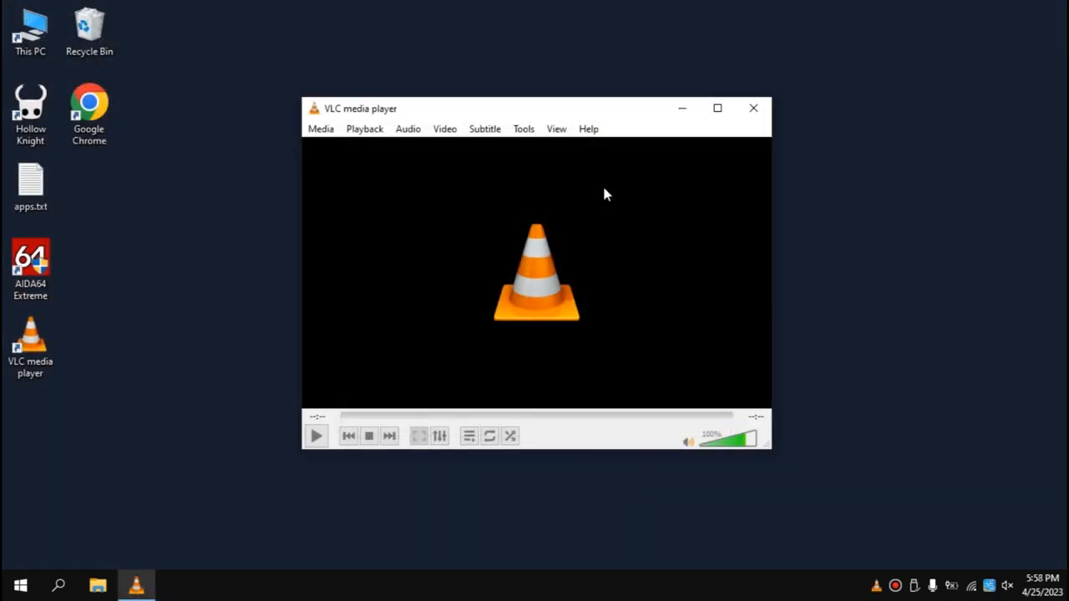
Close the VLC player and select the Hollow Knight and Chrome desktop shortcuts
{"action": "left_click", "coordinate": [752, 107]}
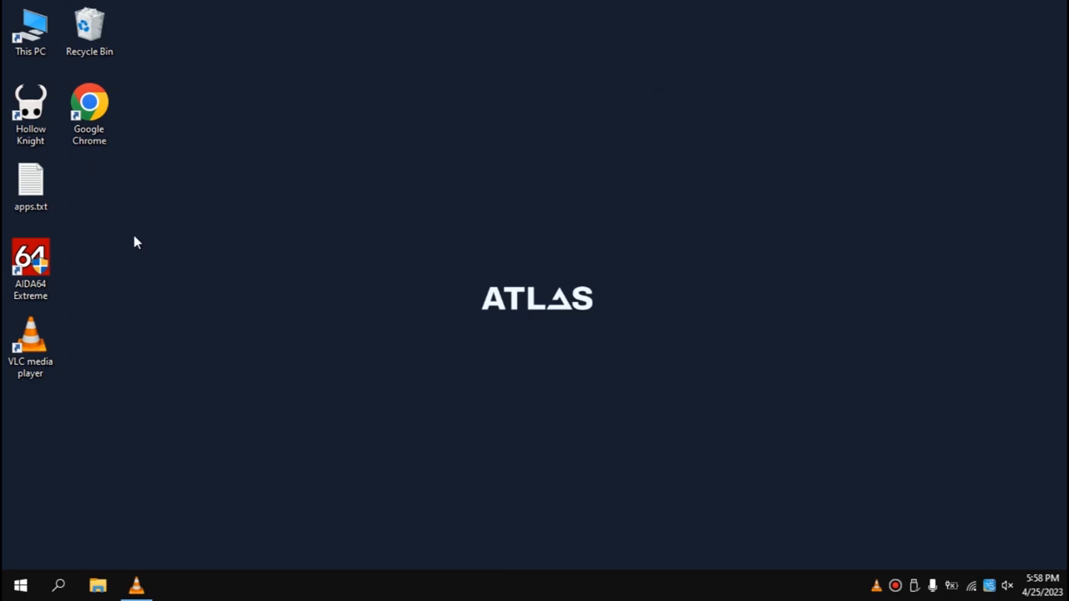
{"action": "left_click", "coordinate": [31, 184]}
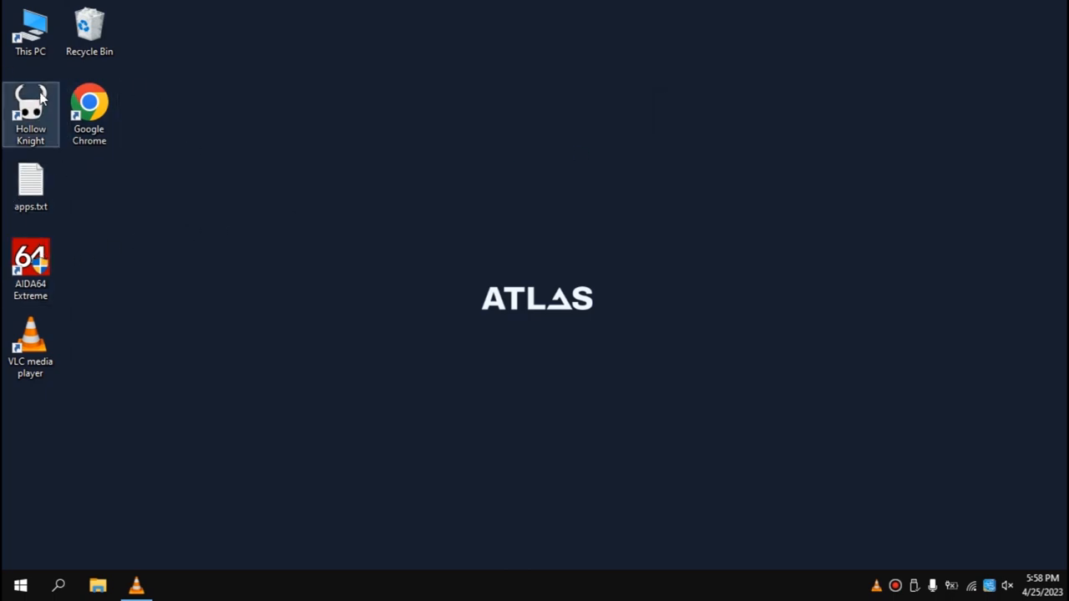
{"action": "mouse_move", "coordinate": [207, 148]}
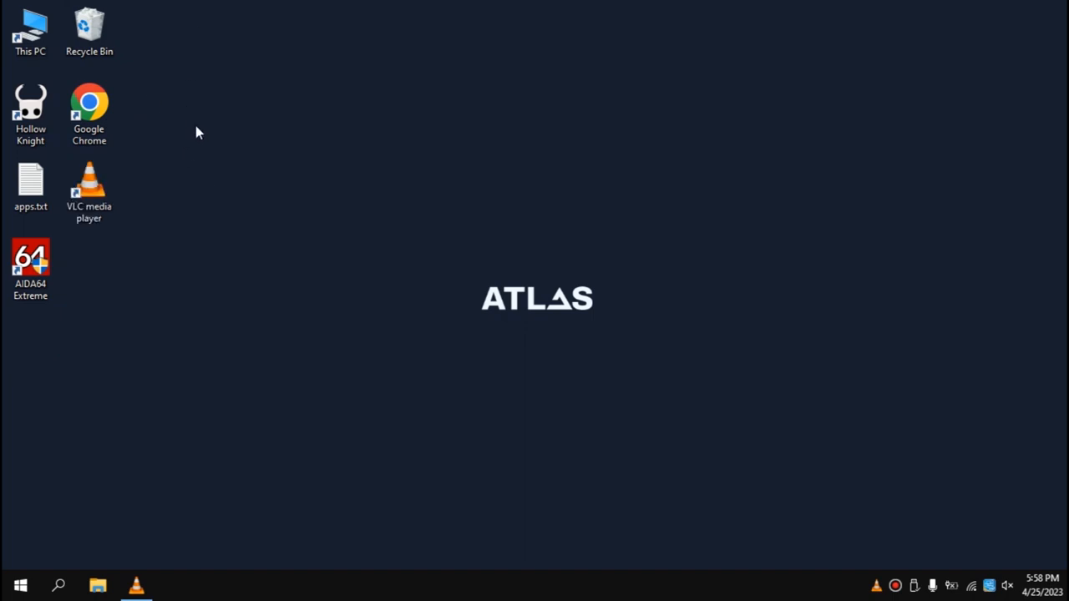
{"action": "mouse_move", "coordinate": [131, 7]}
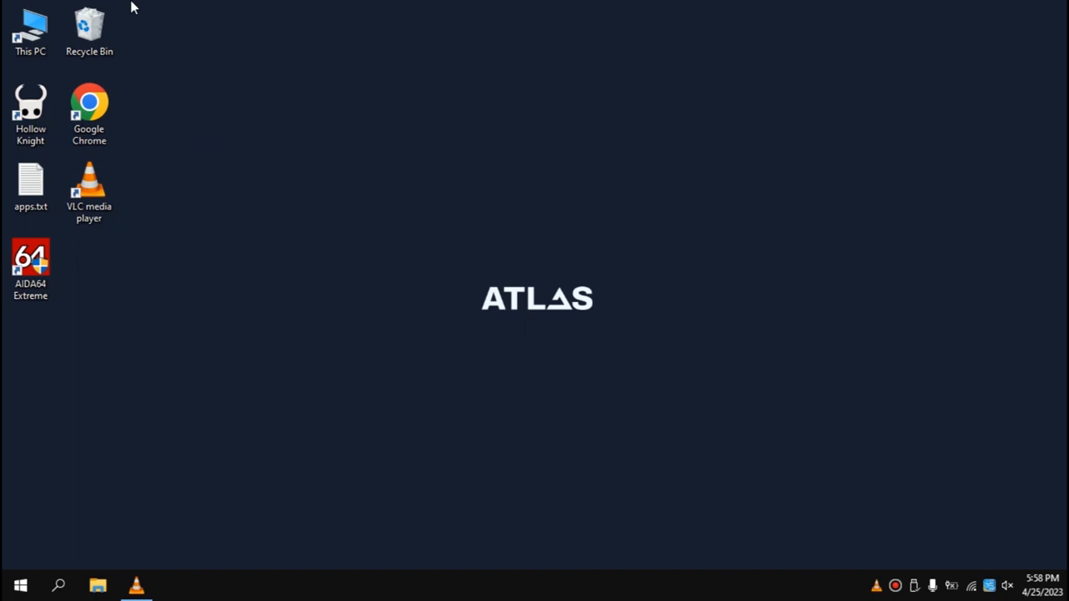
{"action": "left_click", "coordinate": [31, 112]}
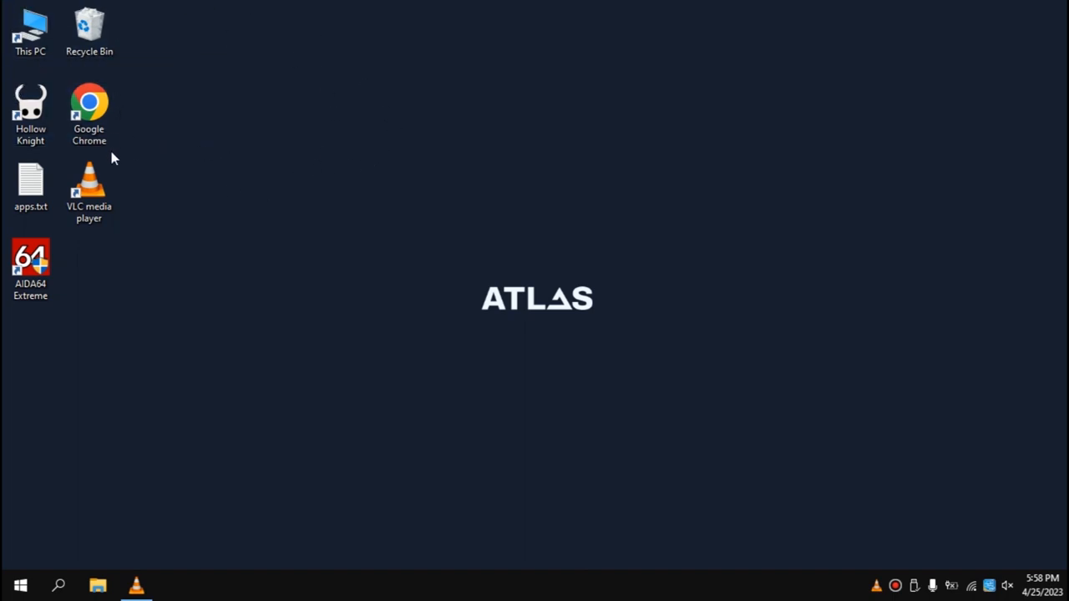
{"action": "mouse_move", "coordinate": [126, 87]}
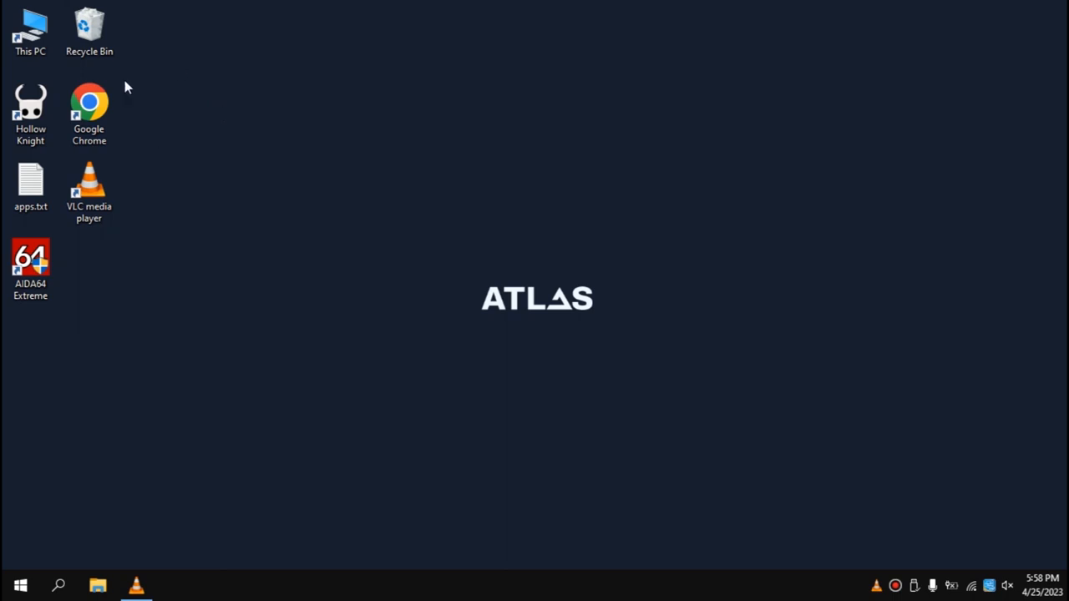
{"action": "mouse_move", "coordinate": [210, 225]}
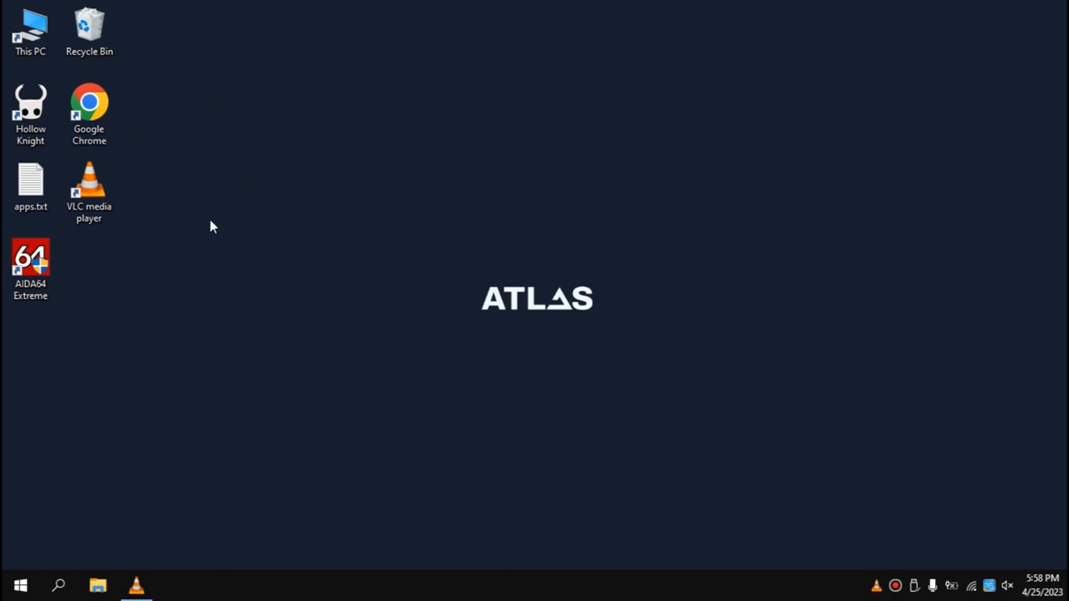
{"action": "mouse_move", "coordinate": [84, 80]}
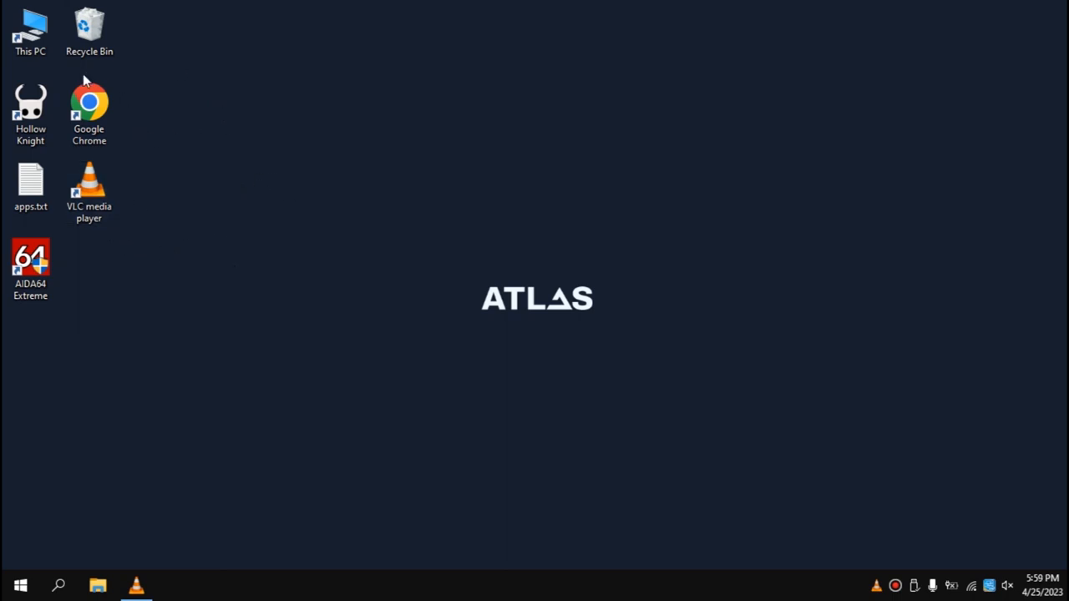
{"action": "mouse_move", "coordinate": [46, 252]}
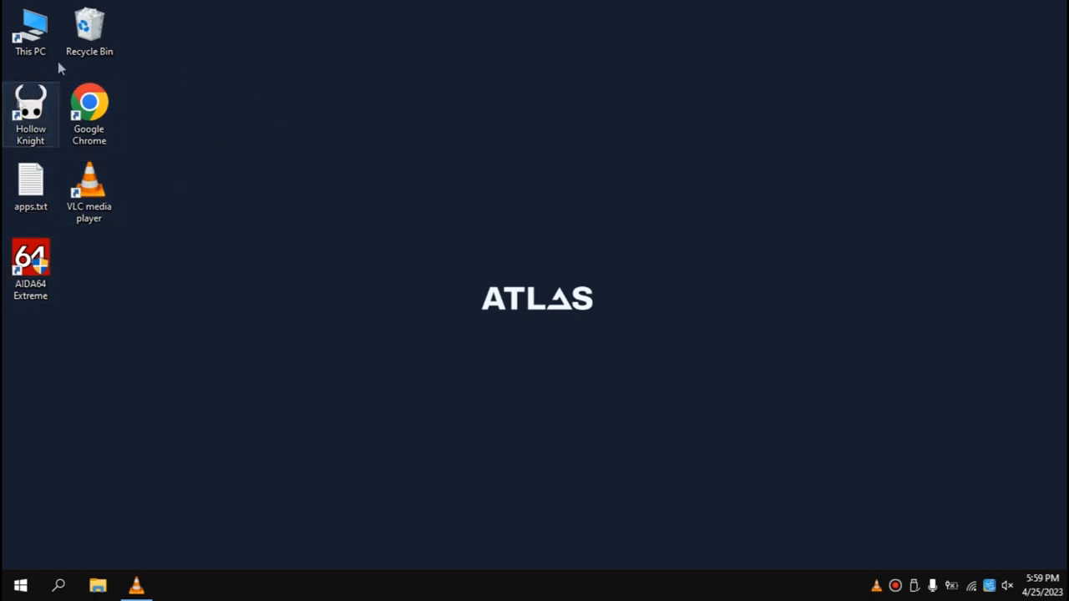
{"action": "left_click", "coordinate": [89, 31]}
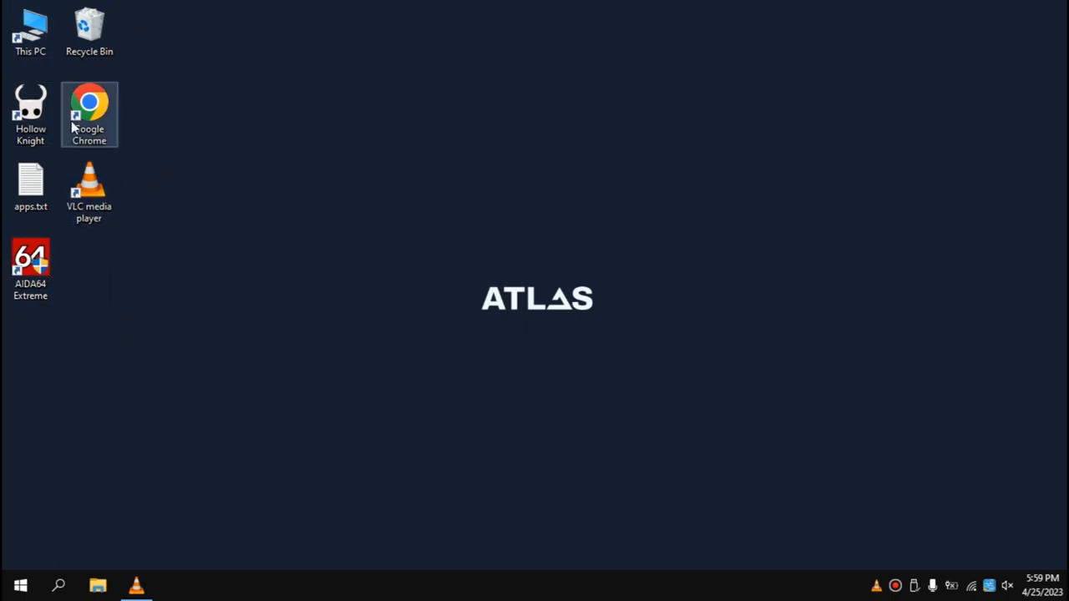
{"action": "left_click", "coordinate": [31, 115]}
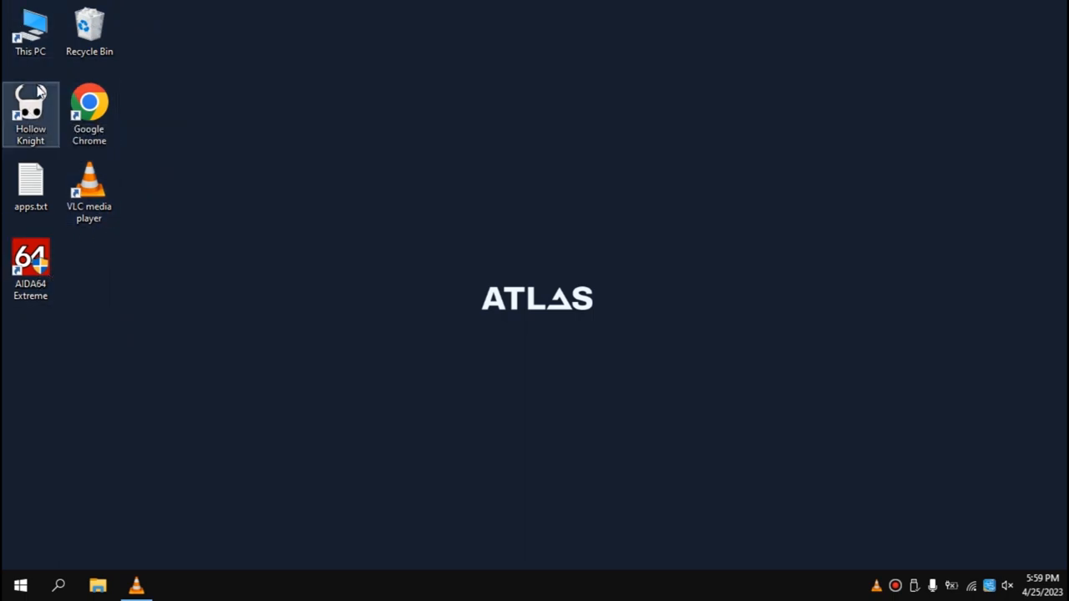